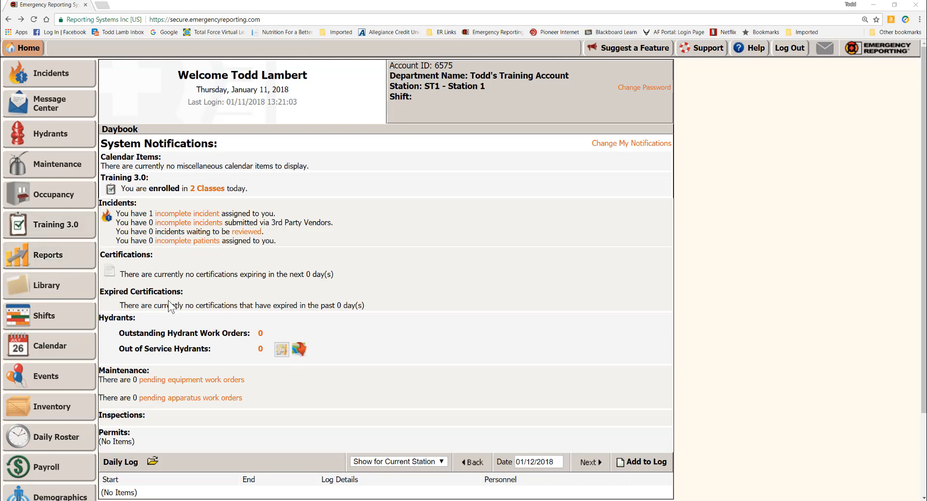
Step: Go to Administration and the incident User-Defined Fields list
left_click(85, 48)
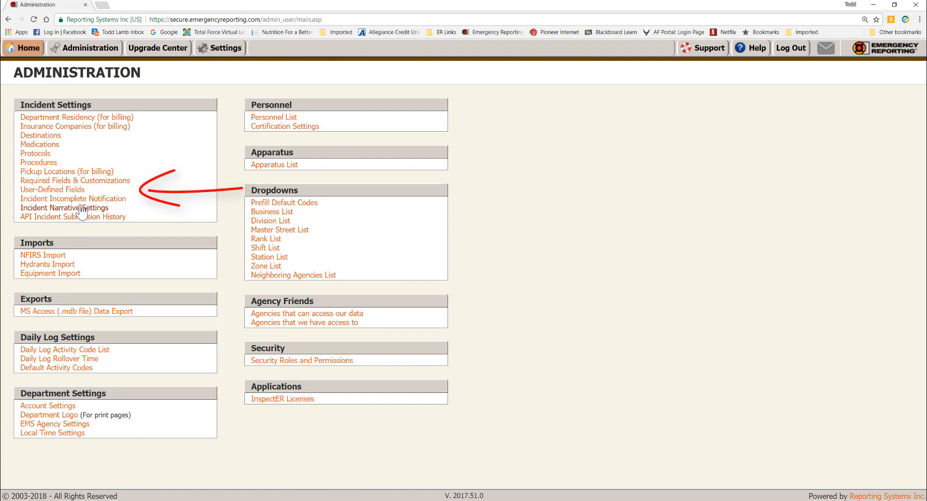
left_click(51, 189)
type("If this was a vehicle accident, were the occupants wearing seat belts?")
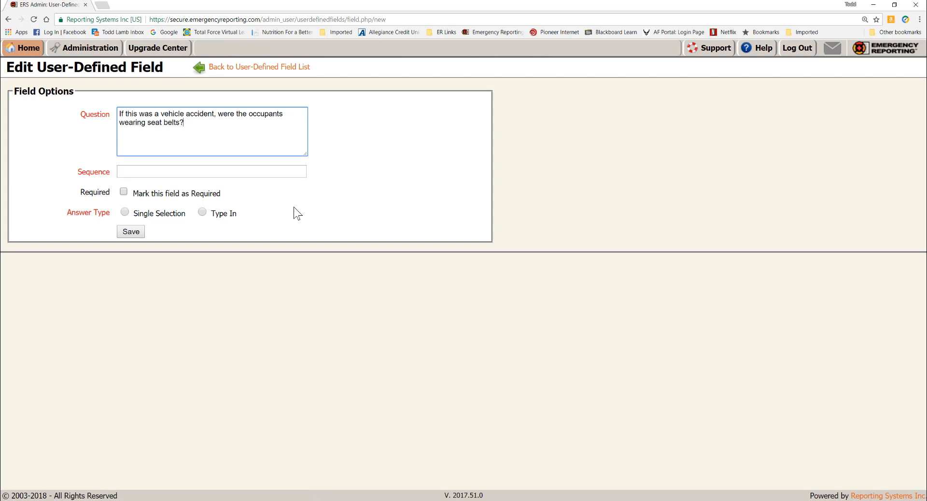
mouse_move(294, 212)
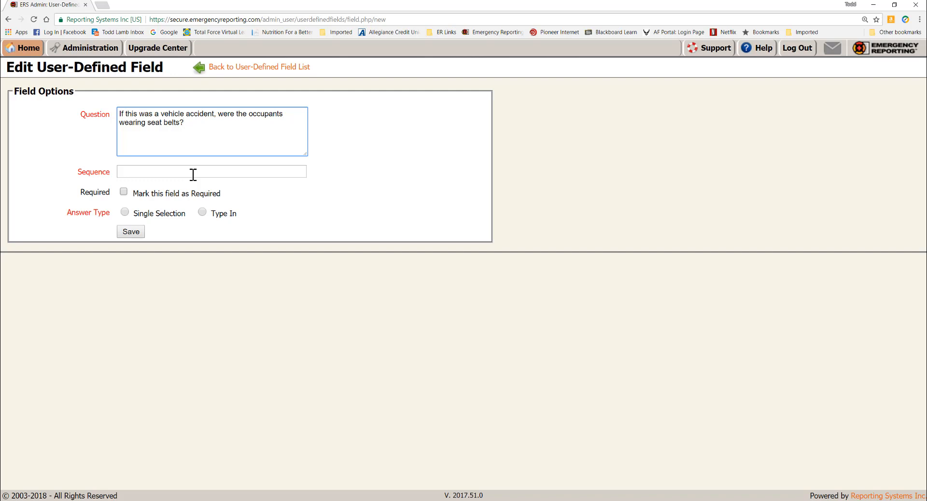
Step: Give the seat-belt question a sequence number of 10
type("10")
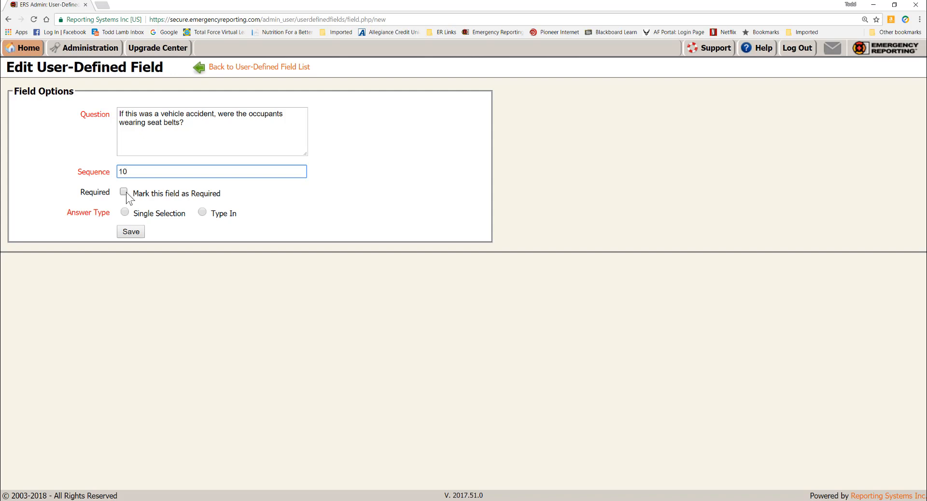
Step: Mark the seat-belt question as a required field
left_click(124, 192)
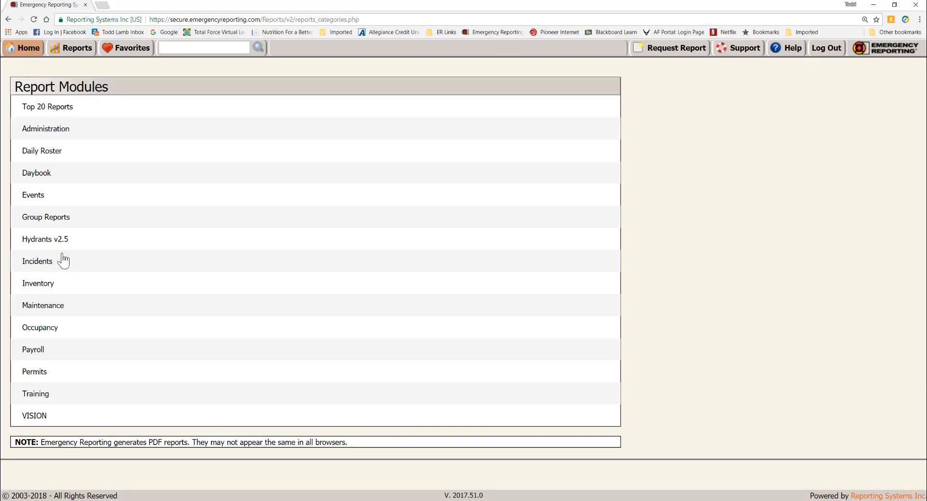
Step: Search the reports list for 'cust' to find custom reports
type("custo")
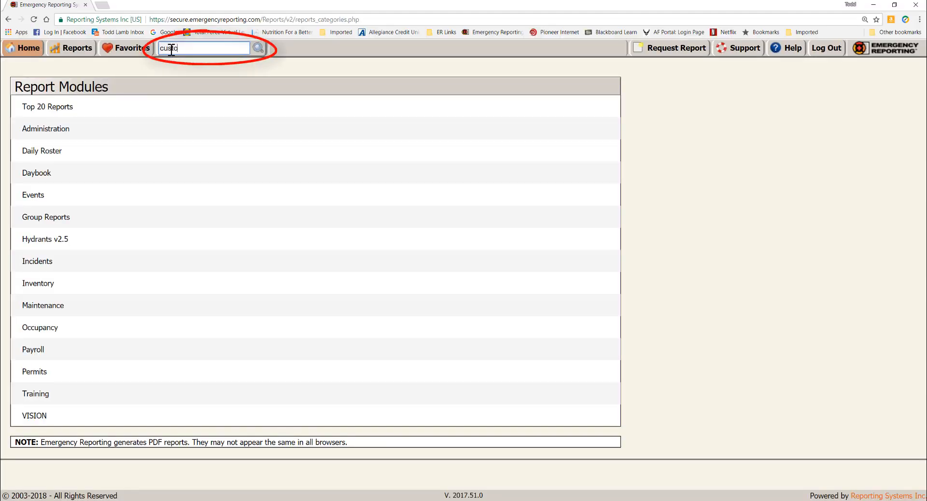